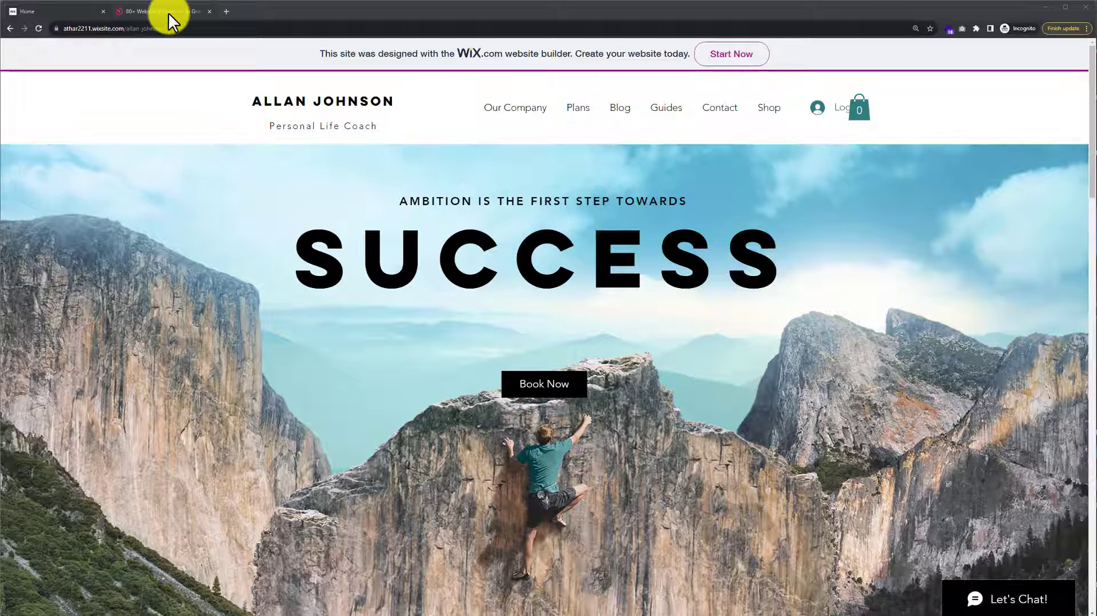
Step: On elfsight.com, go to the Social Share Buttons widget from the Widgets menu
{"action": "left_click", "coordinate": [163, 11]}
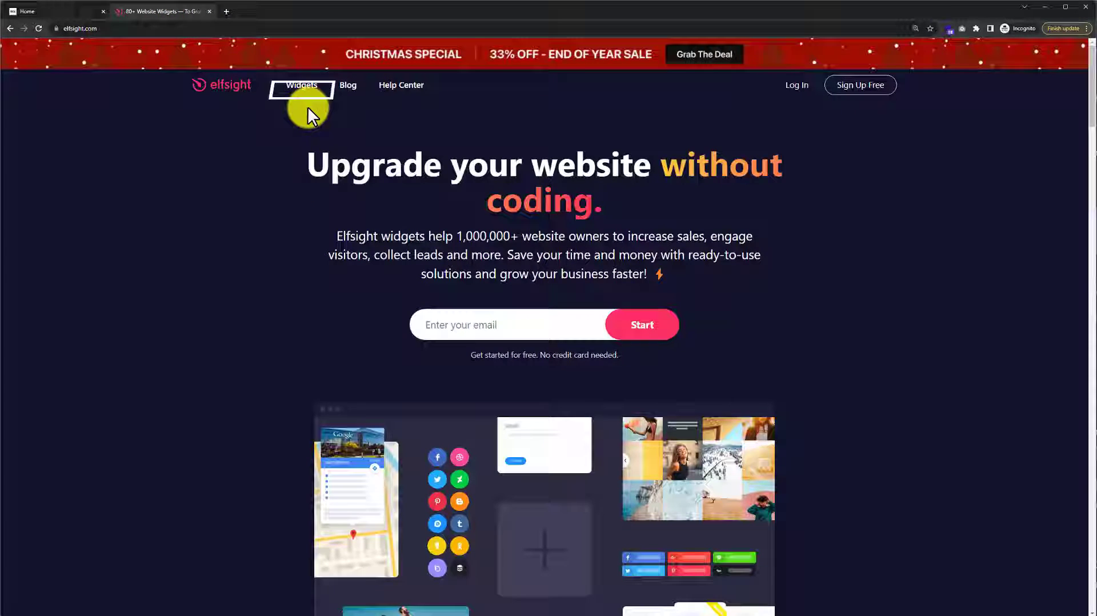
{"action": "left_click", "coordinate": [300, 85]}
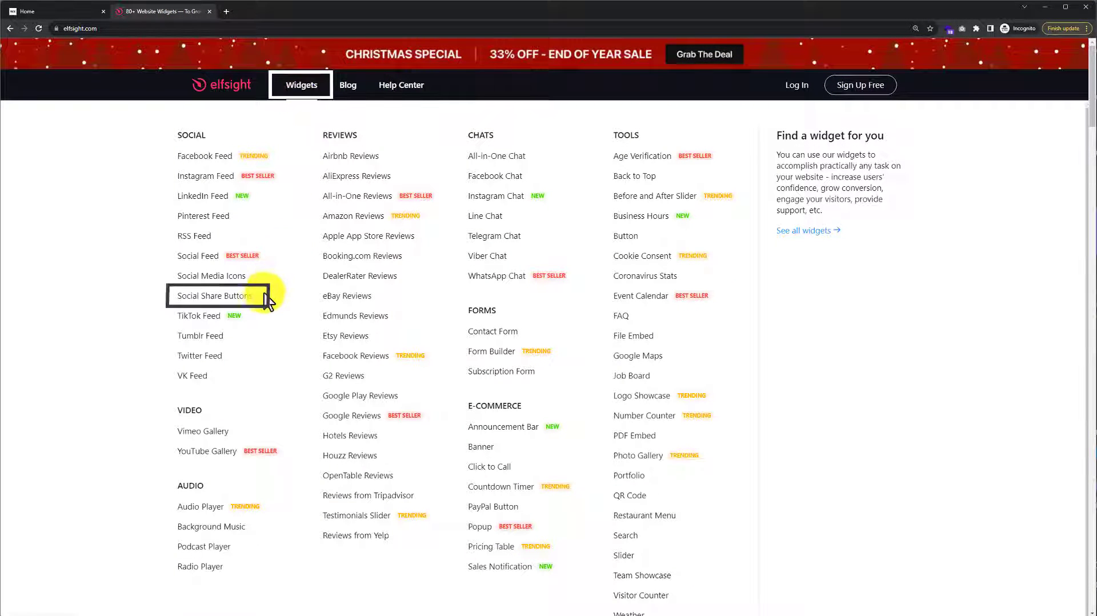
{"action": "left_click", "coordinate": [213, 295]}
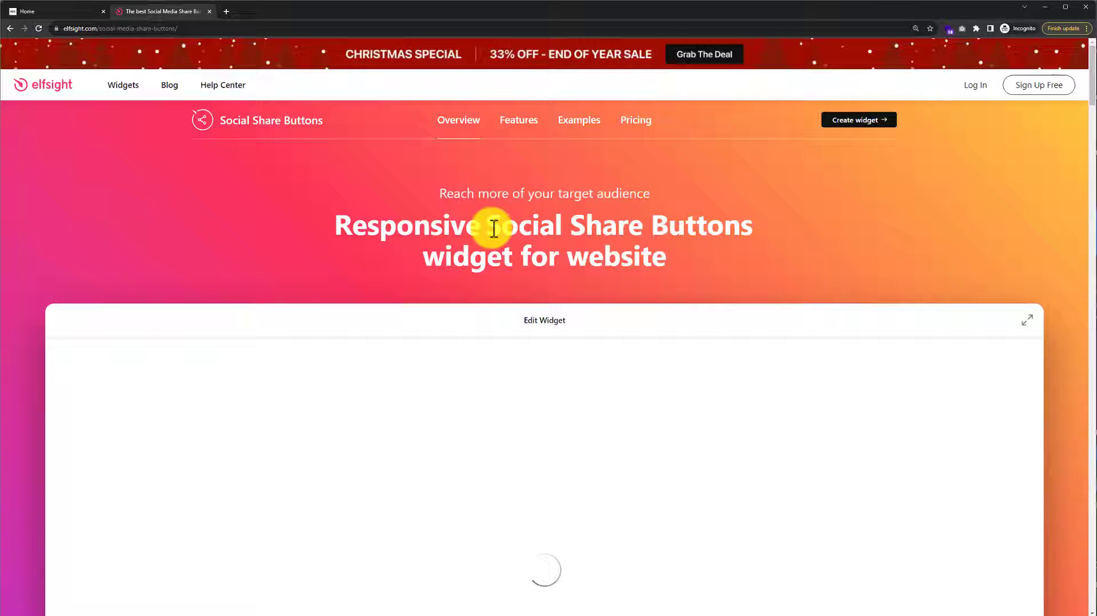
{"action": "left_click", "coordinate": [858, 119]}
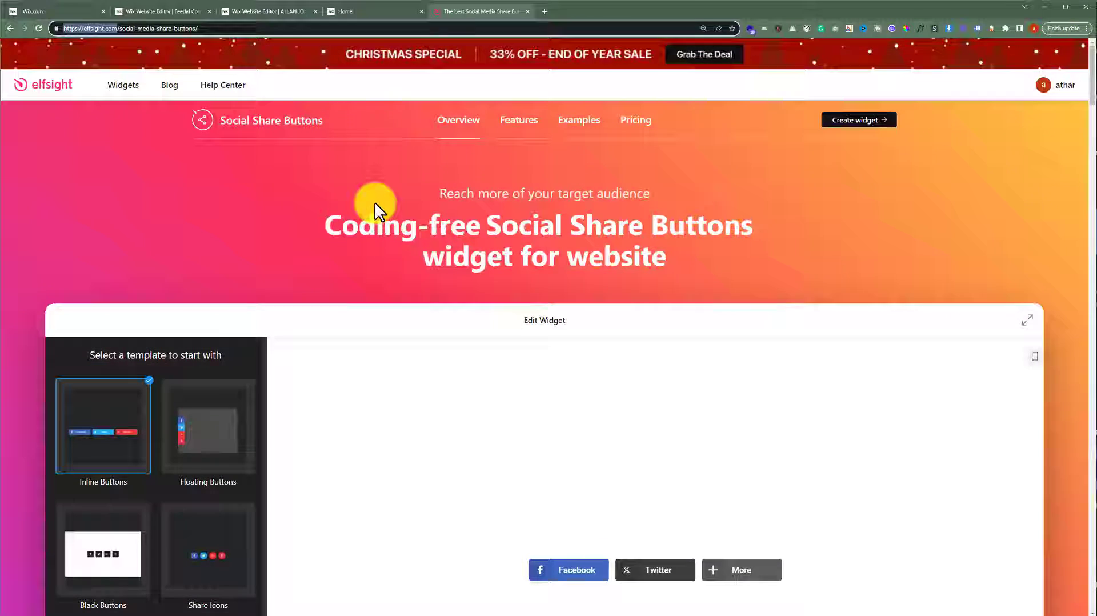
Step: Choose the last template, with Messenger, WhatsApp, Telegram and Skype buttons, and continue with it
{"action": "left_click", "coordinate": [1026, 320]}
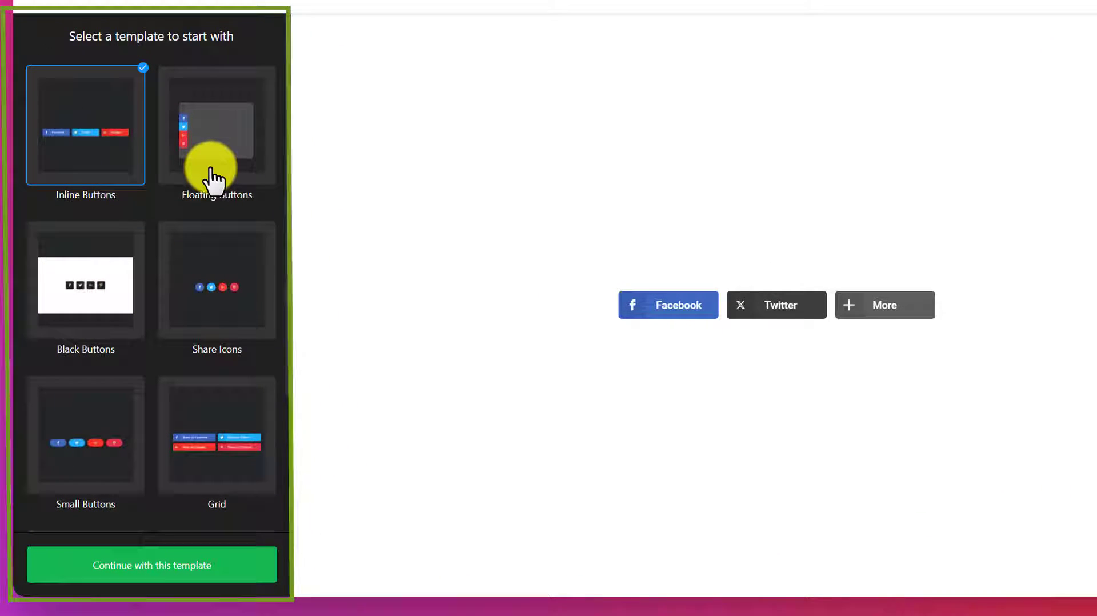
{"action": "scroll", "scroll_direction": "down", "scroll_amount": 3}
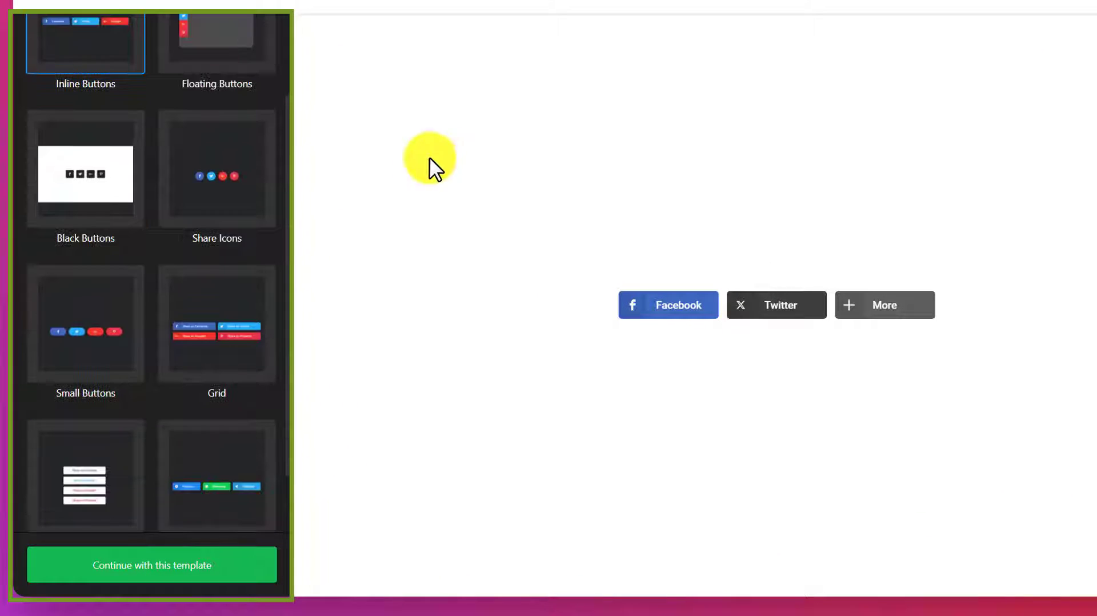
{"action": "left_click", "coordinate": [217, 474]}
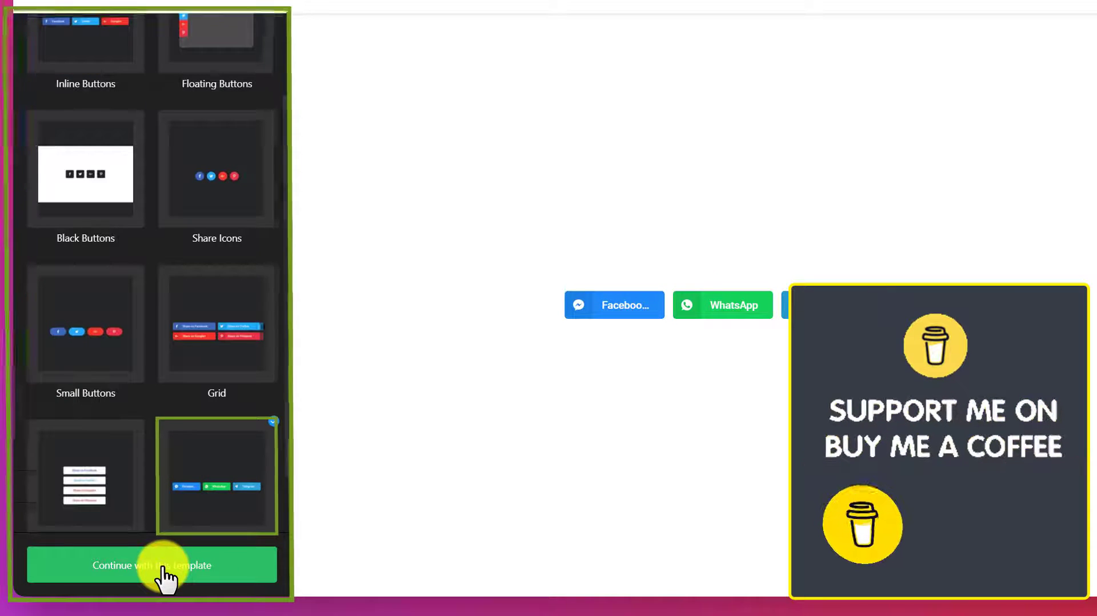
{"action": "left_click", "coordinate": [152, 565]}
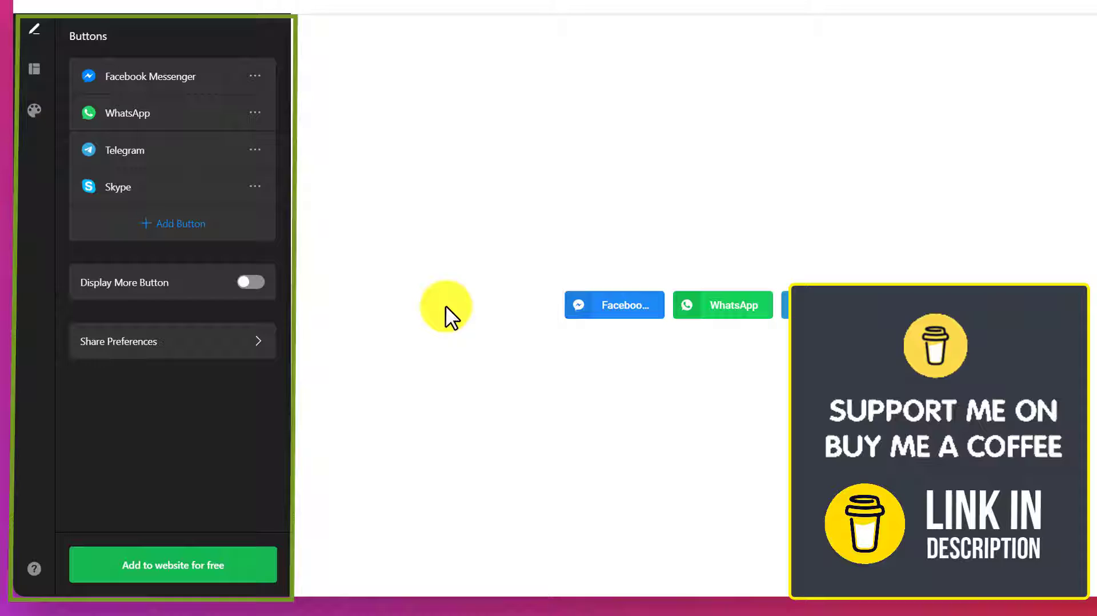
Step: Delete the Skype button from the Buttons list, keeping Messenger, WhatsApp and Telegram
{"action": "left_click", "coordinate": [172, 223]}
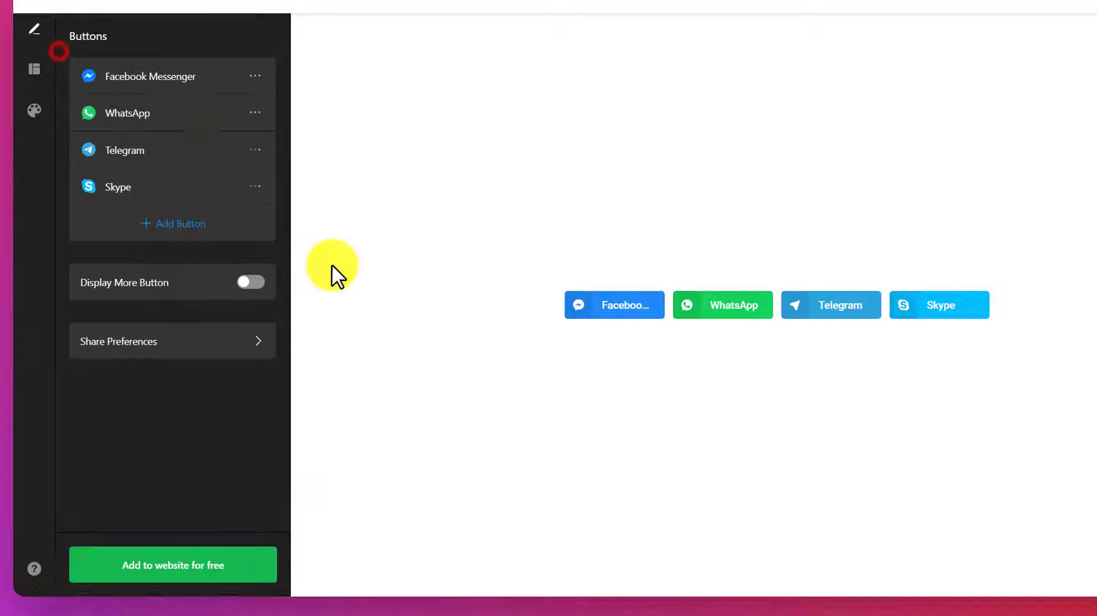
{"action": "mouse_move", "coordinate": [273, 213]}
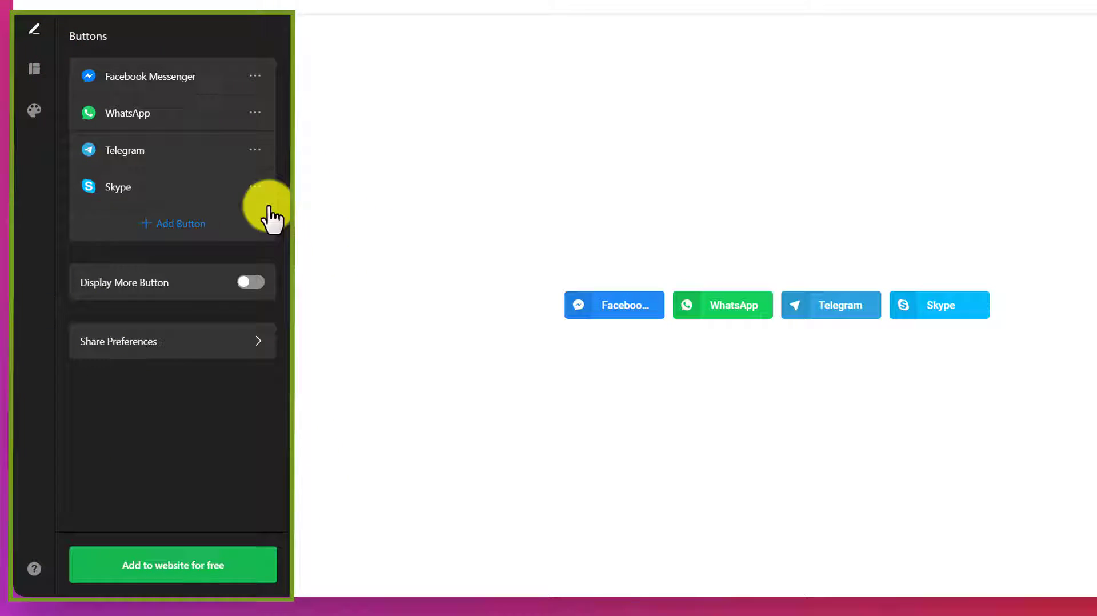
{"action": "left_click", "coordinate": [255, 186]}
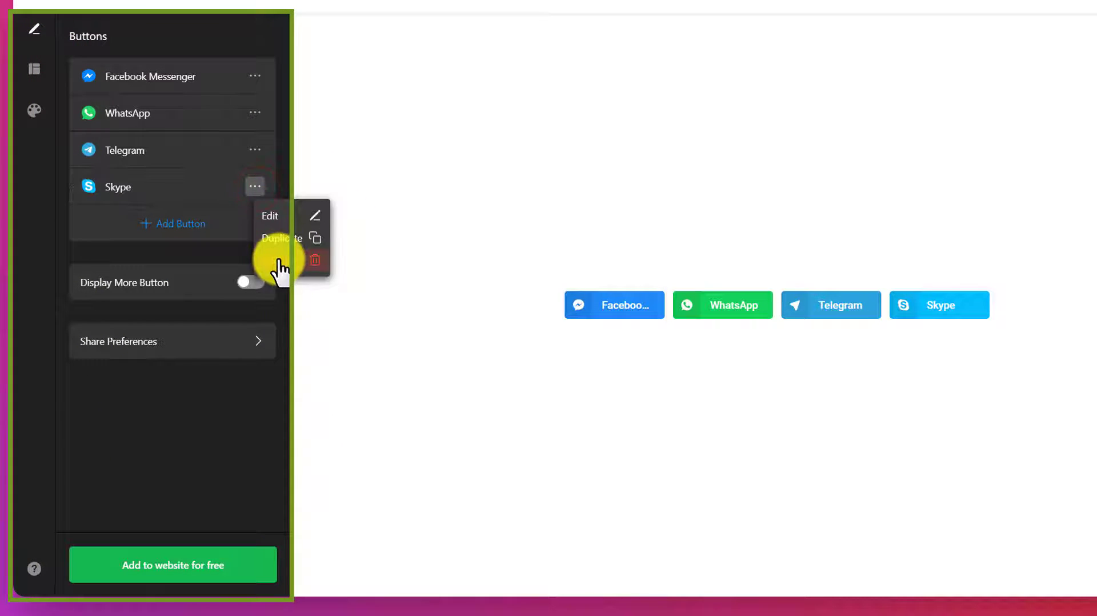
{"action": "left_click", "coordinate": [314, 260]}
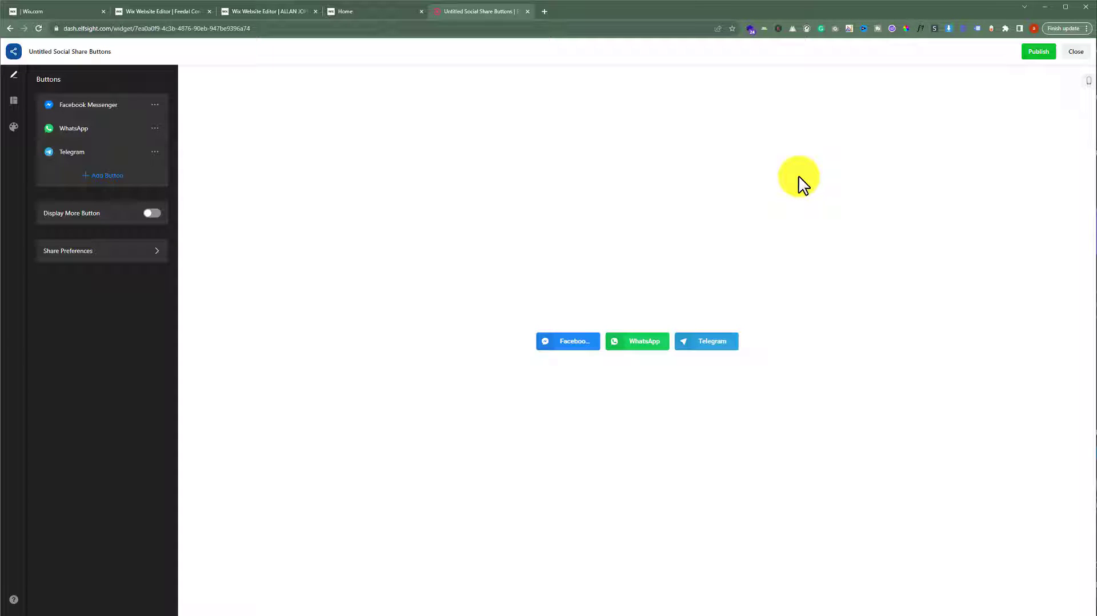
{"action": "mouse_move", "coordinate": [800, 181]}
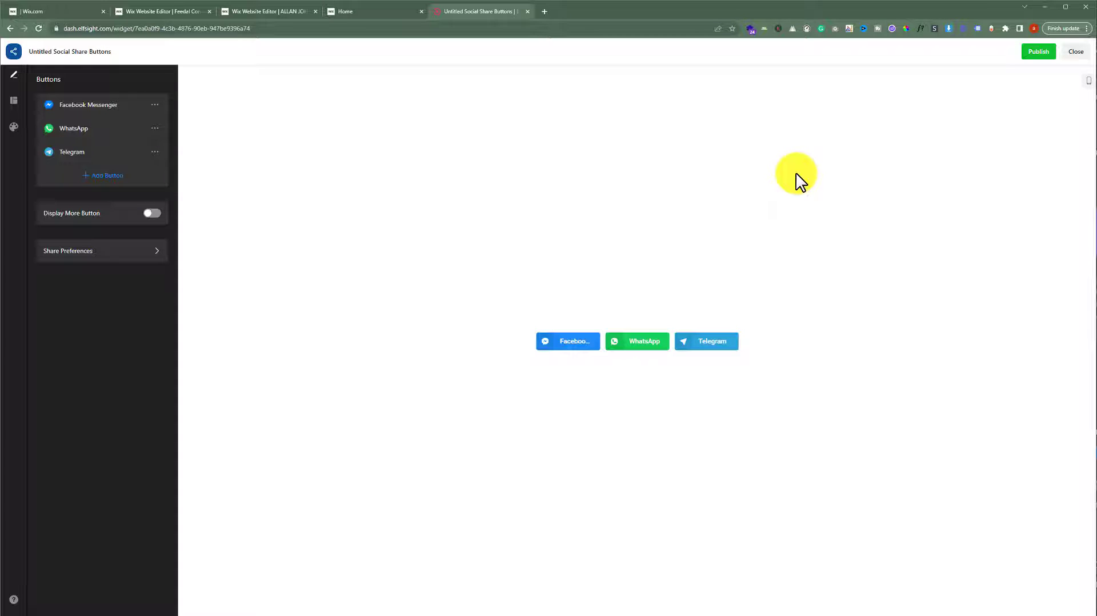
Step: Publish the share-buttons widget on the Free plan and copy its embed code
{"action": "left_click", "coordinate": [1038, 51]}
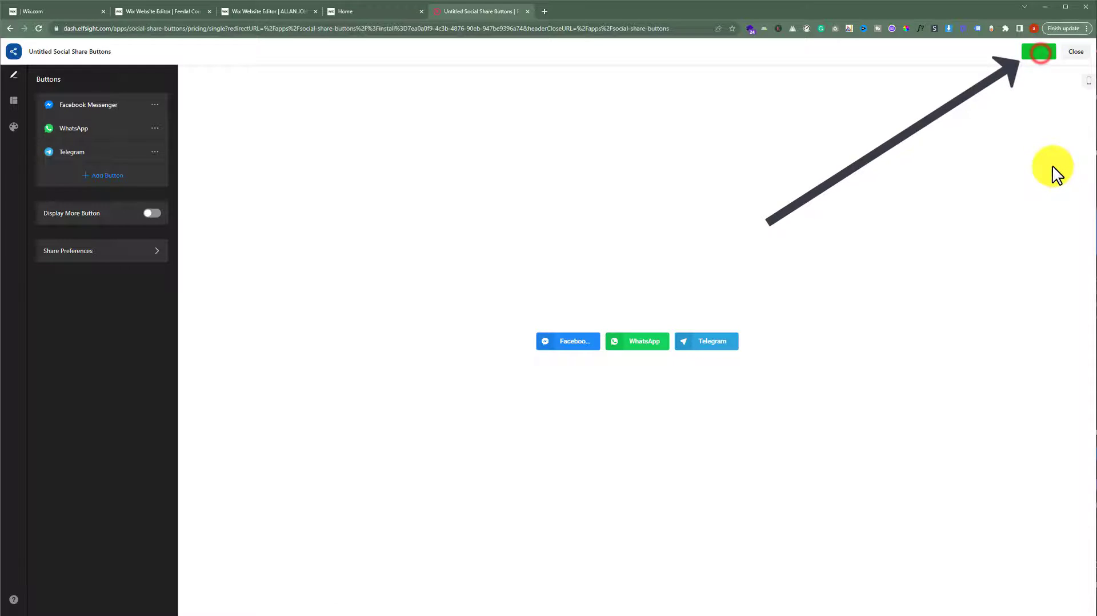
{"action": "left_click", "coordinate": [1040, 52]}
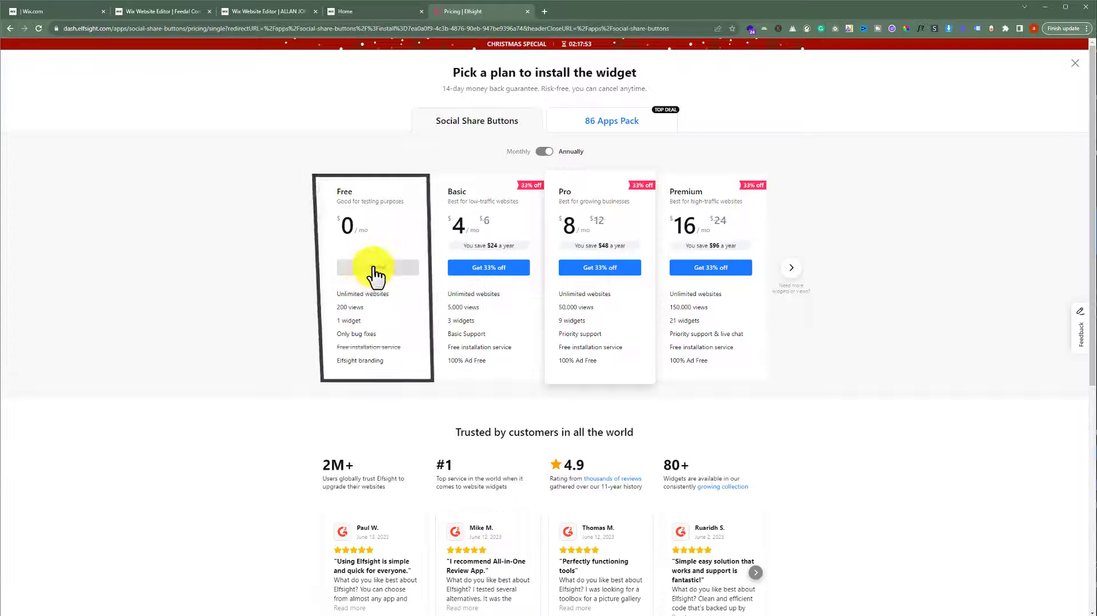
{"action": "left_click", "coordinate": [376, 266]}
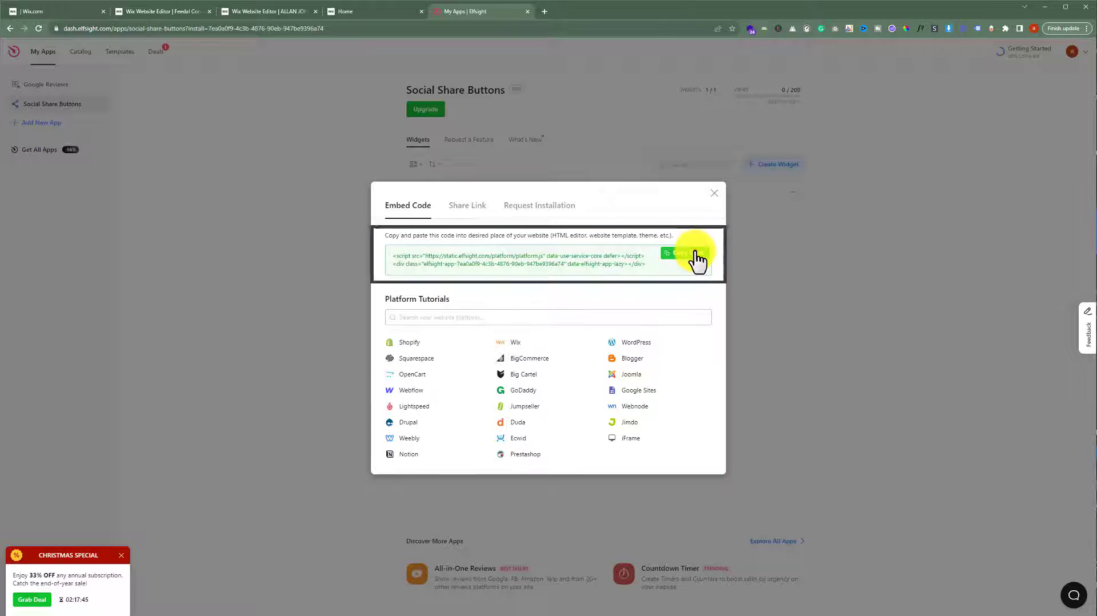
{"action": "left_click", "coordinate": [683, 253]}
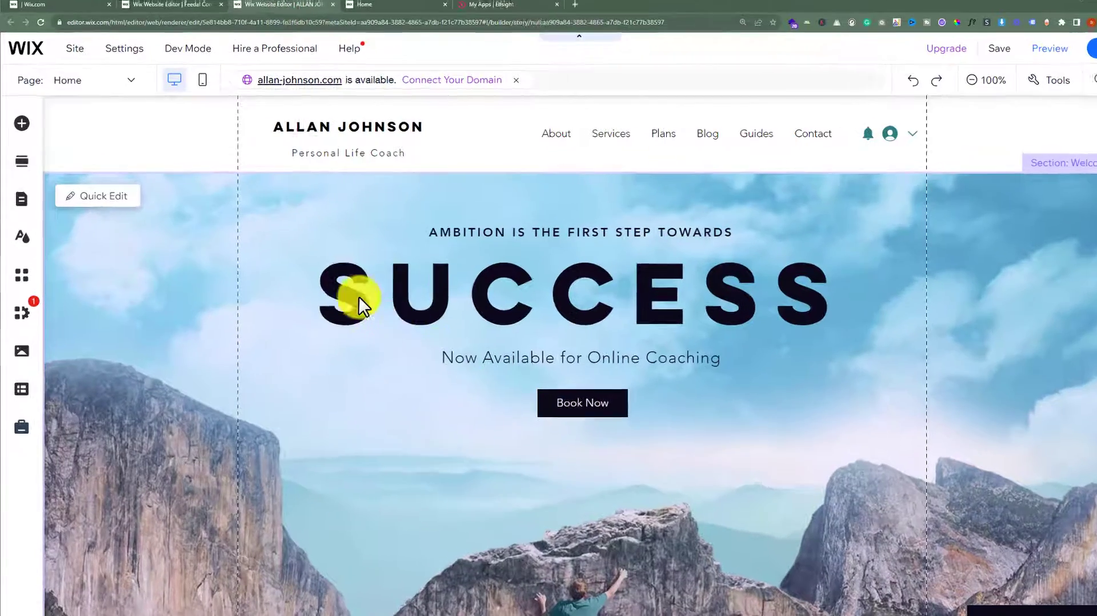
Step: Add an Embed HTML element to the Wix homepage with the pasted Elfsight code
{"action": "left_click", "coordinate": [21, 123]}
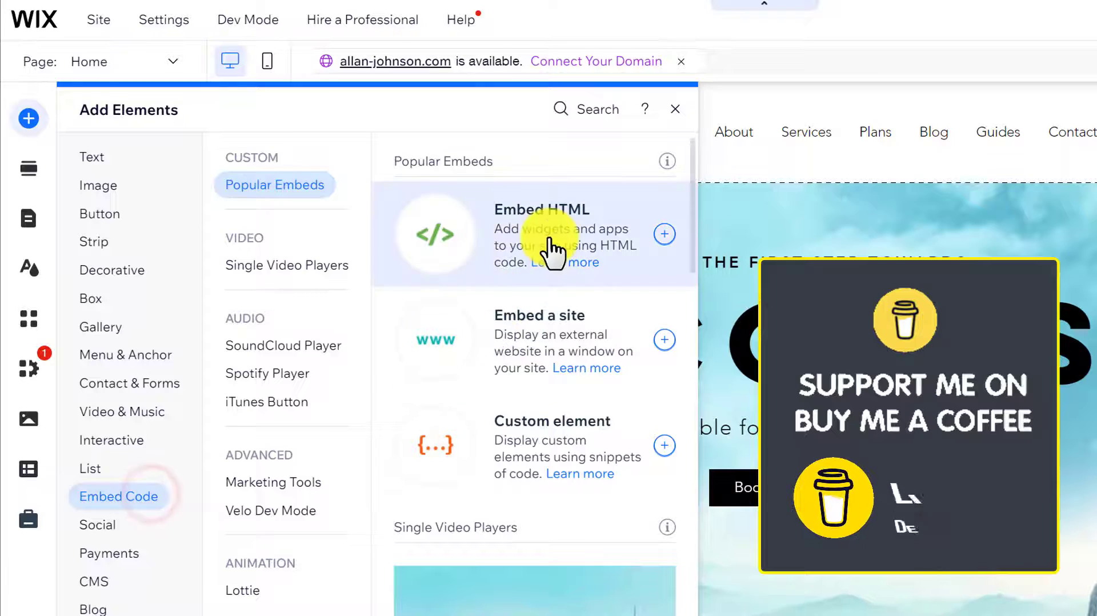
{"action": "left_click", "coordinate": [663, 234]}
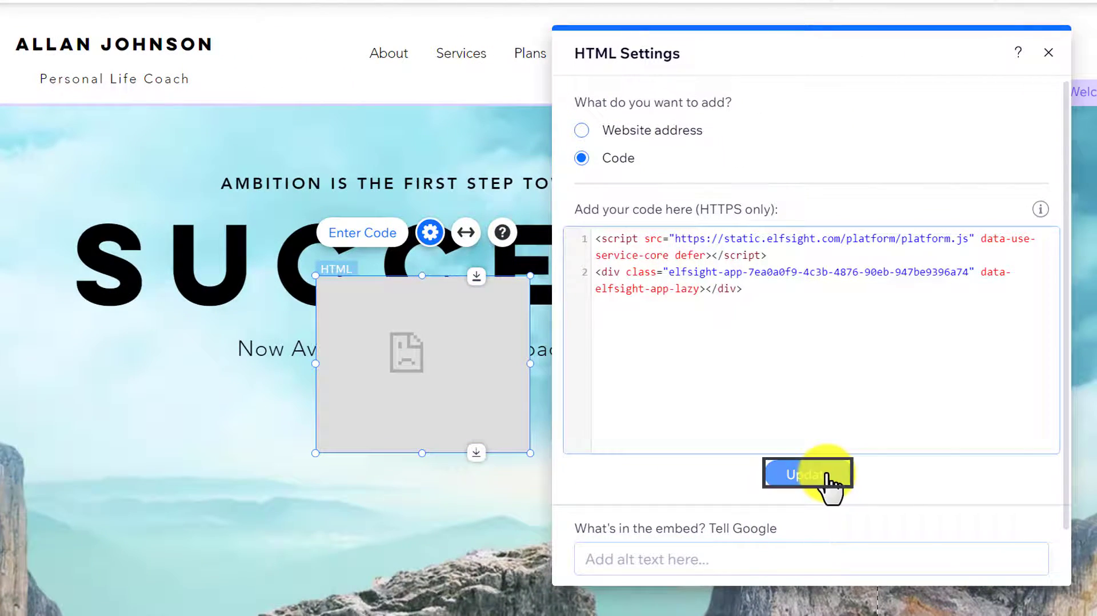
{"action": "left_click", "coordinate": [807, 474]}
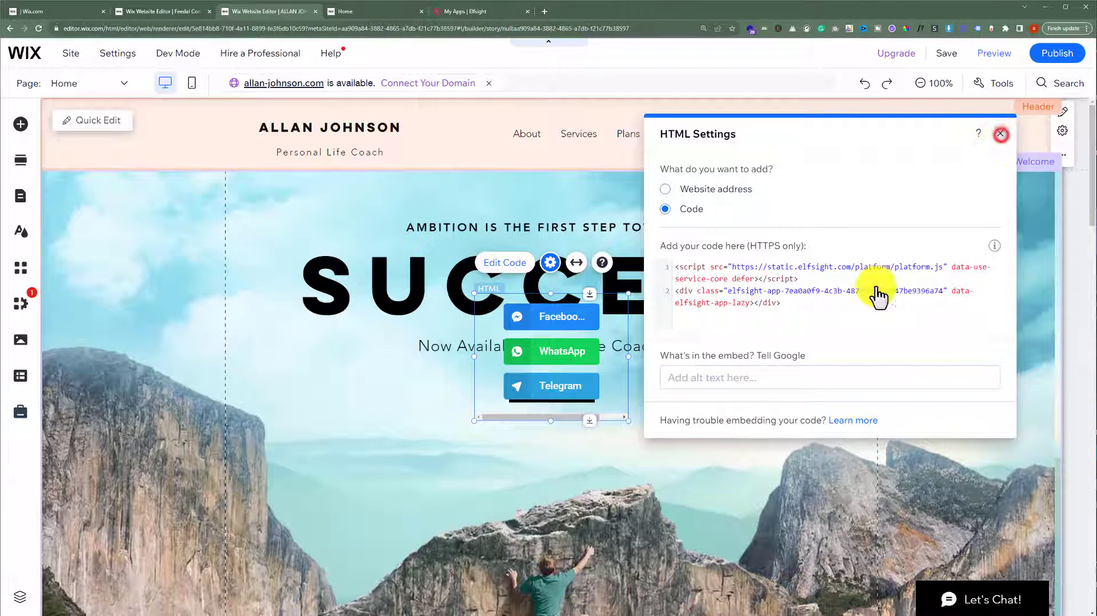
Step: Move the HTML embed under Book Now and widen it so buttons sit side by side
{"action": "left_click", "coordinate": [1000, 133]}
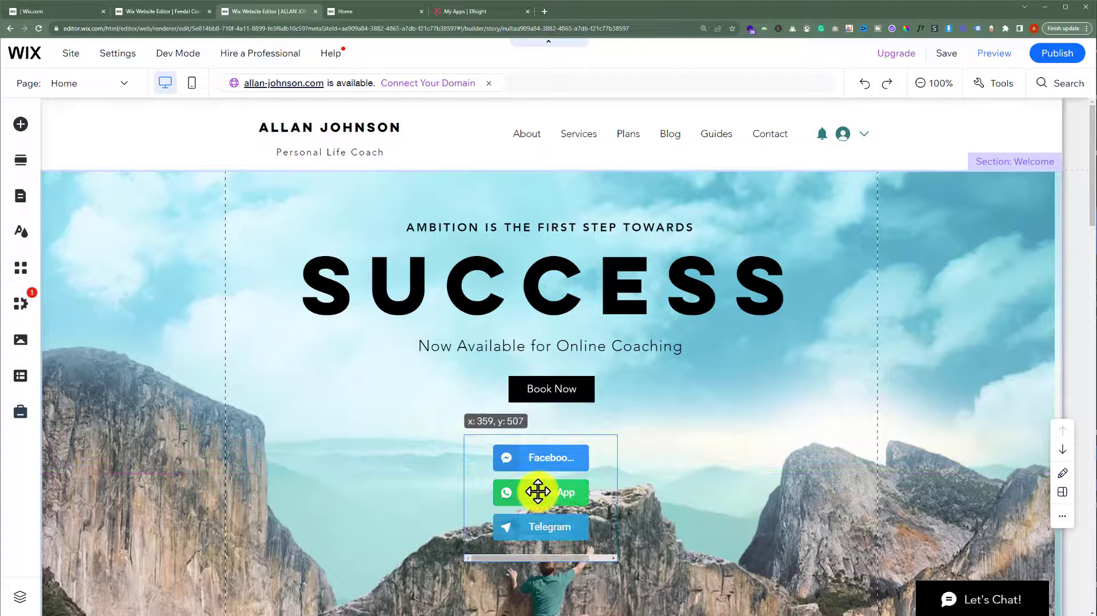
{"action": "left_click_drag", "start_coordinate": [538, 491], "coordinate": [746, 478]}
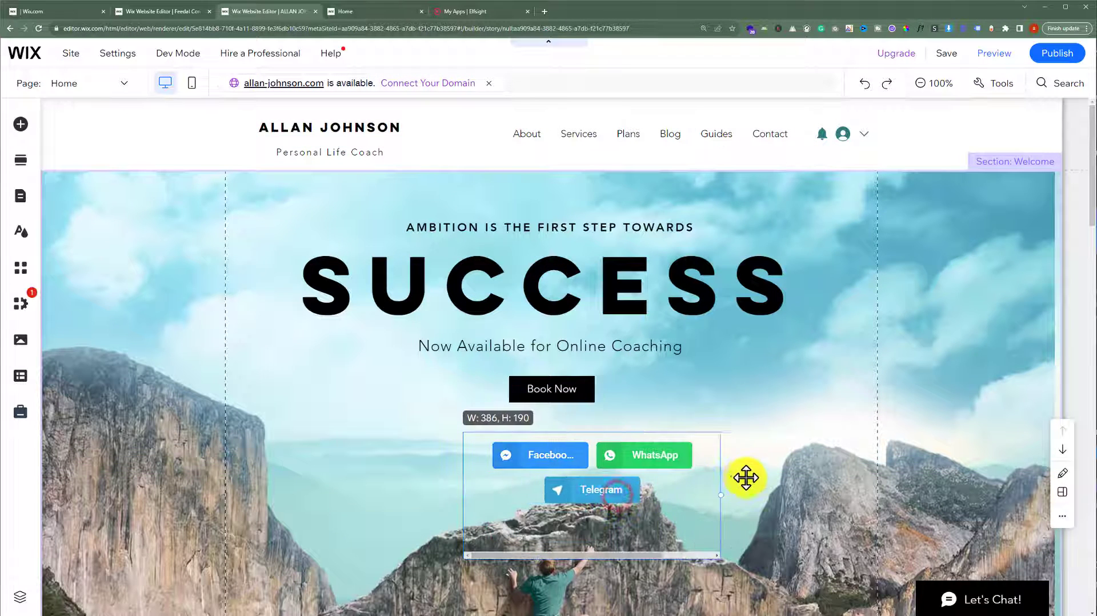
{"action": "left_click_drag", "start_coordinate": [744, 494], "coordinate": [747, 469]}
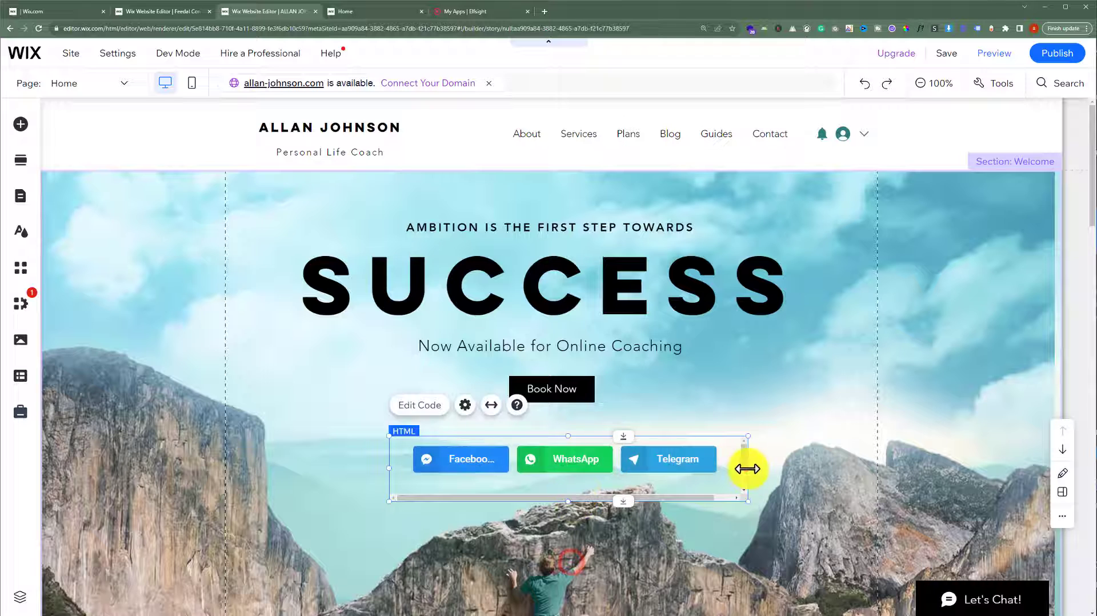